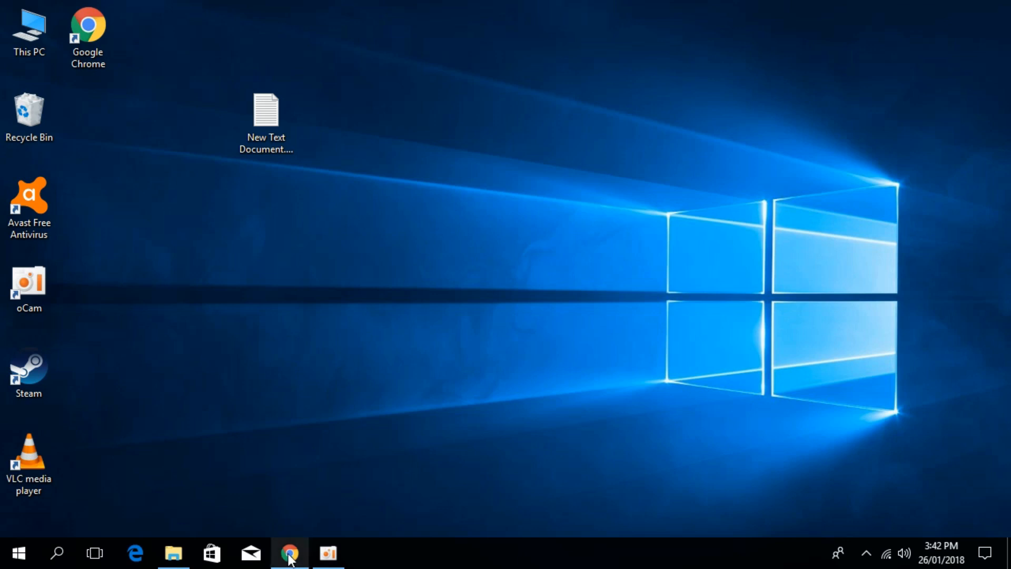
- Bring up the browser and scroll through the DLL's download page
click(288, 567)
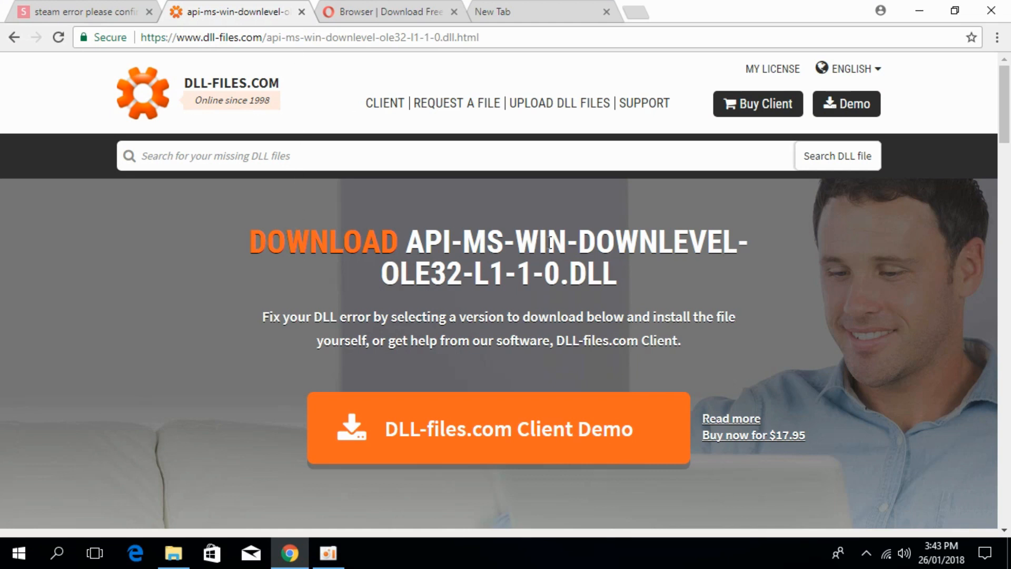
mouse_move(131, 287)
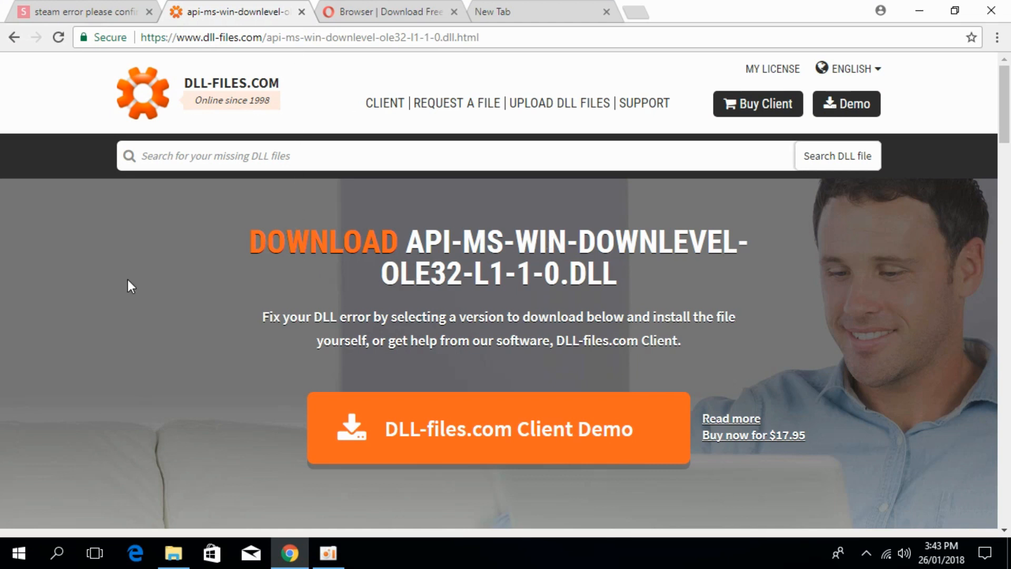
scroll(down, 3)
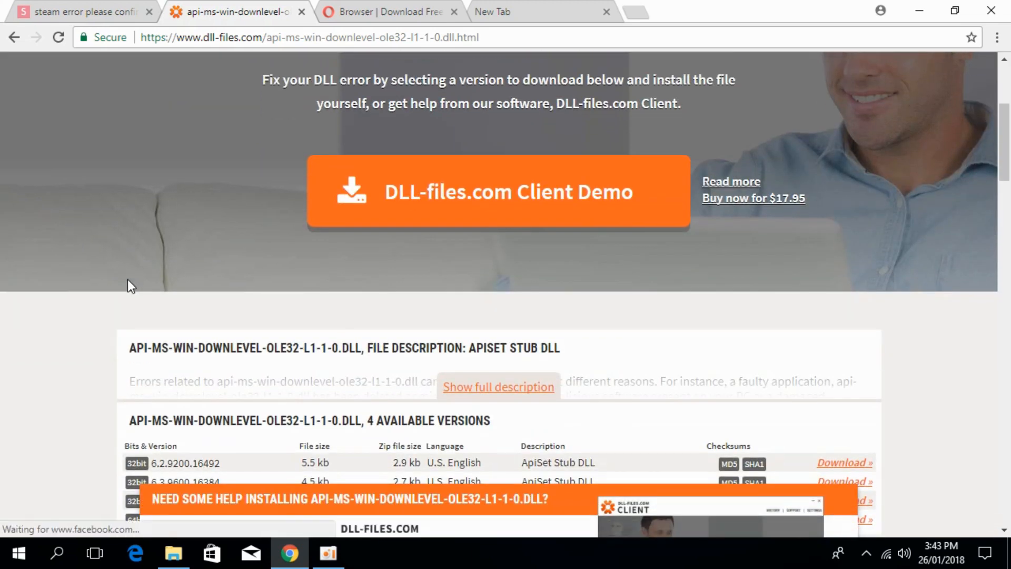
scroll(down, 3)
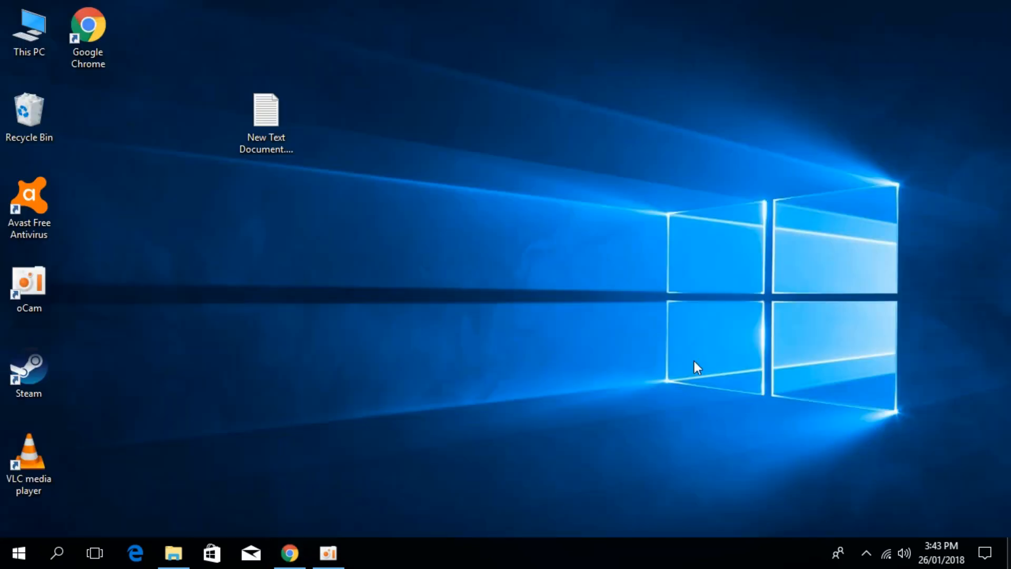
- Check the computer's system information from This PC, then close it
right_click(28, 26)
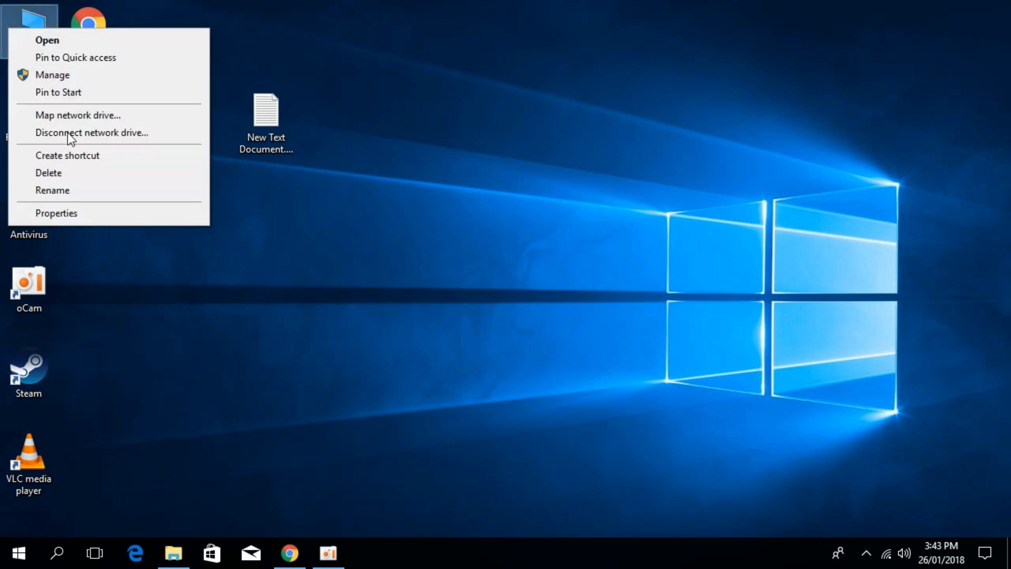
click(57, 213)
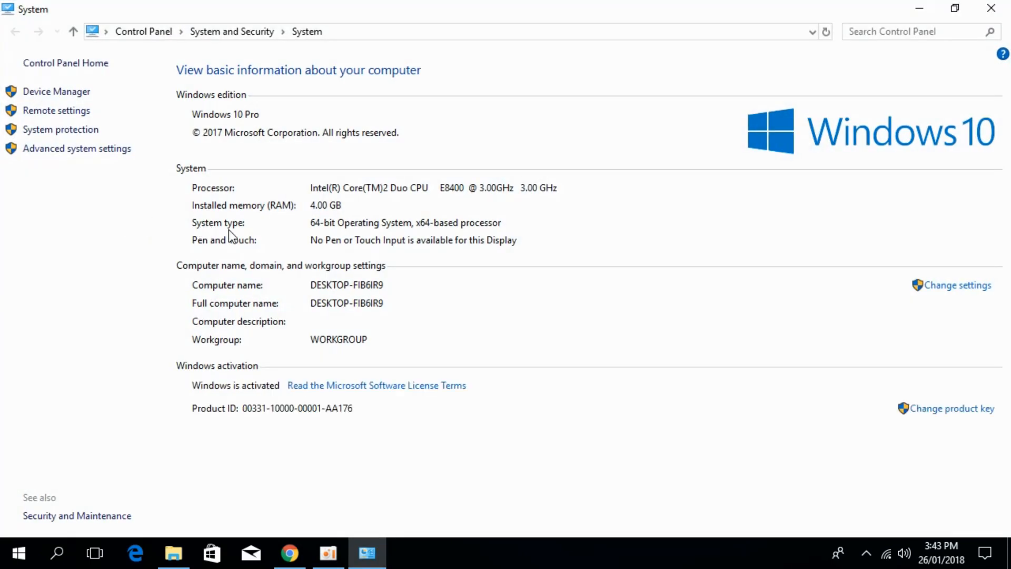
mouse_move(312, 232)
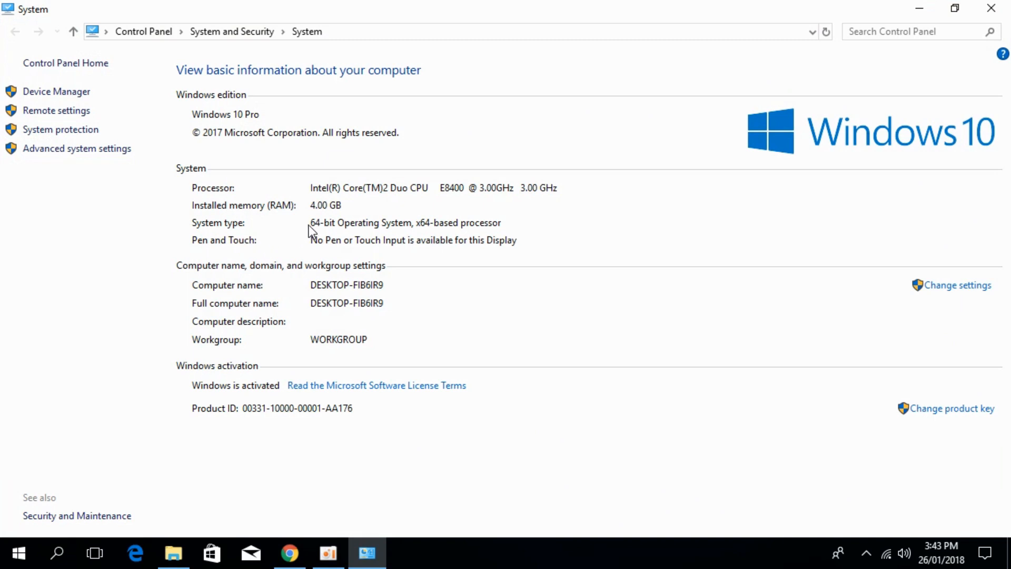
mouse_move(970, 10)
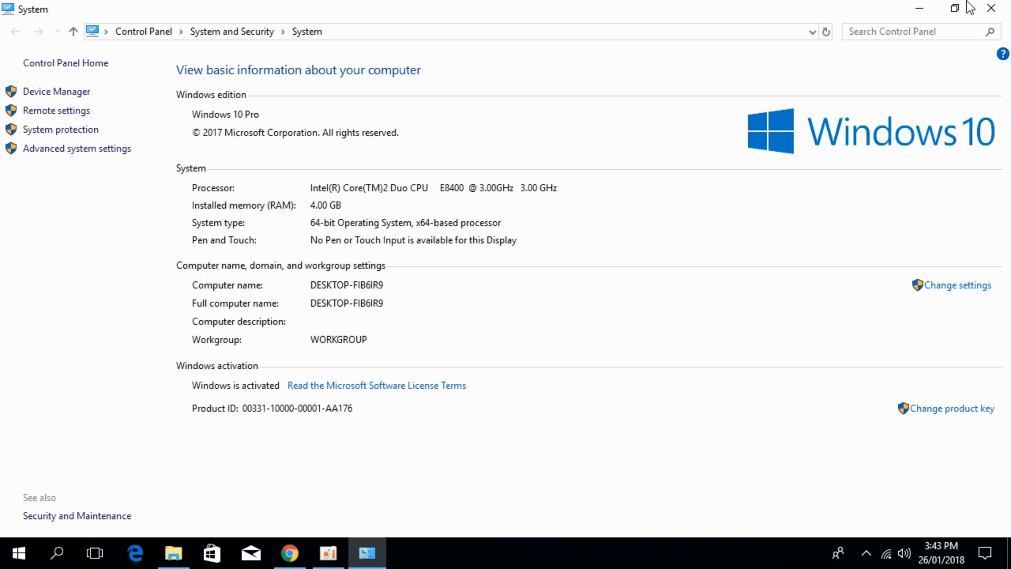
click(989, 8)
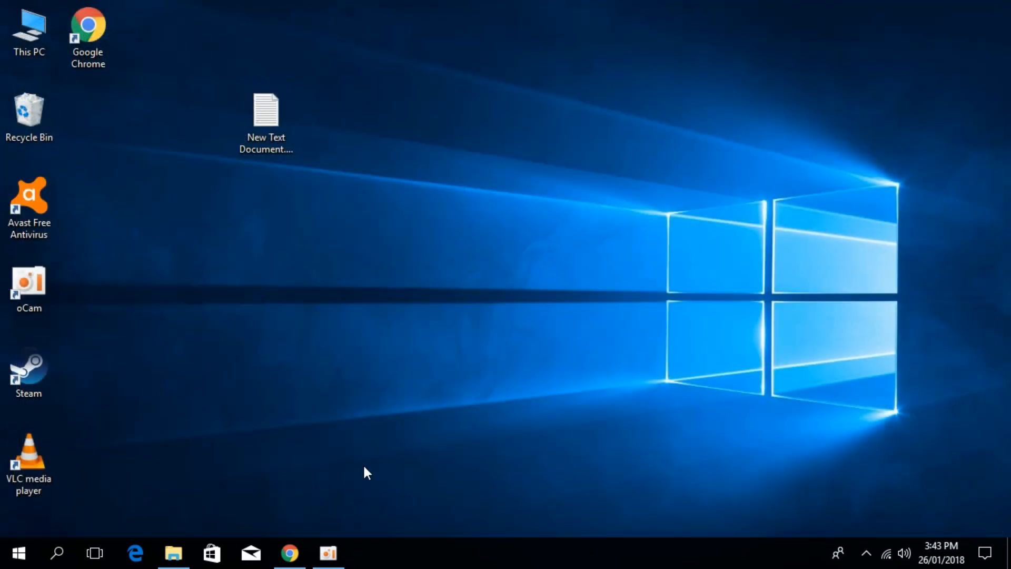
- Download the 64-bit 6.2.9200.16384 api-ms-win-downlevel-ole32-l1-1-0.dll zip from DLL-files.com
click(289, 553)
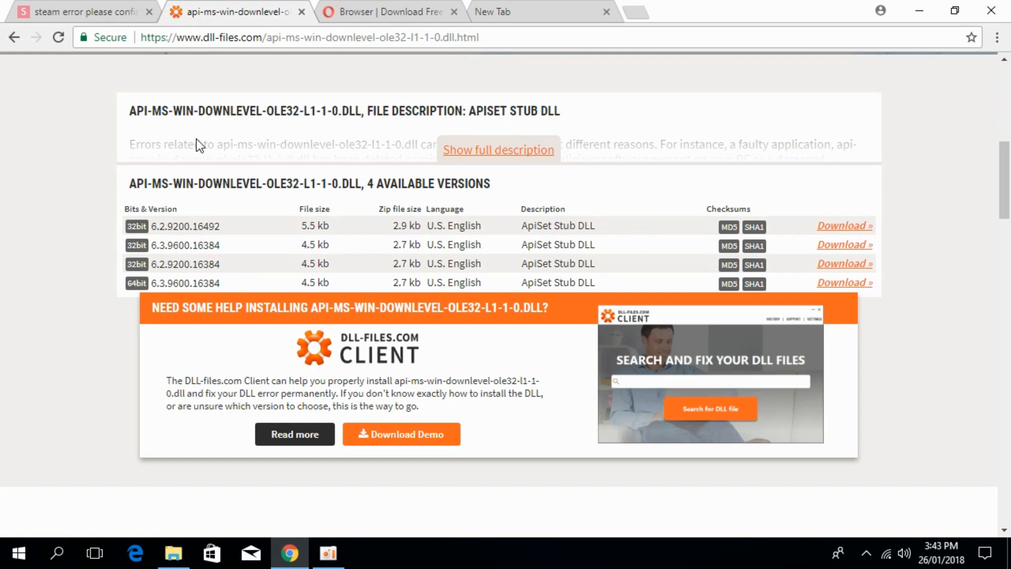
mouse_move(194, 141)
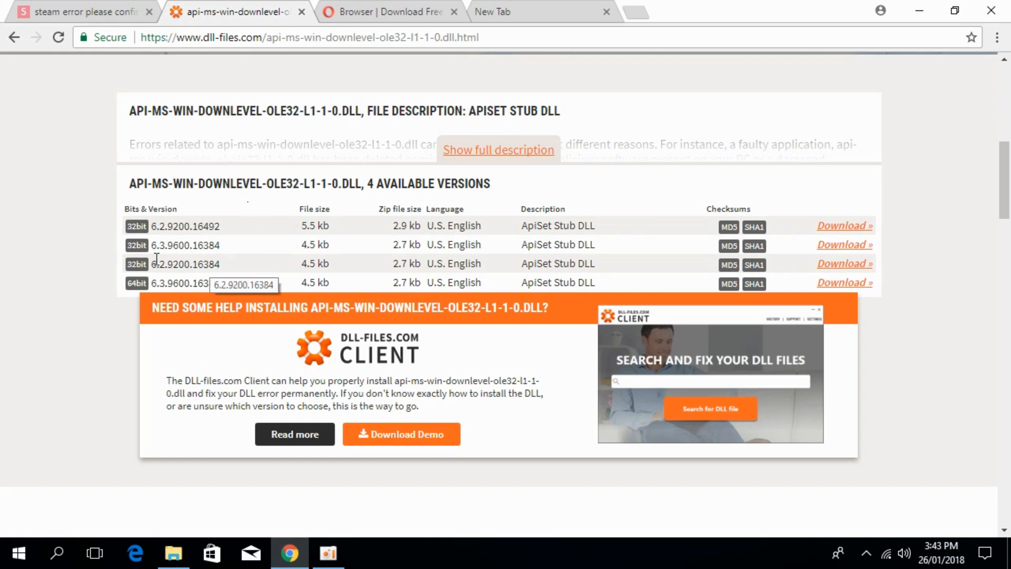
double_click(184, 264)
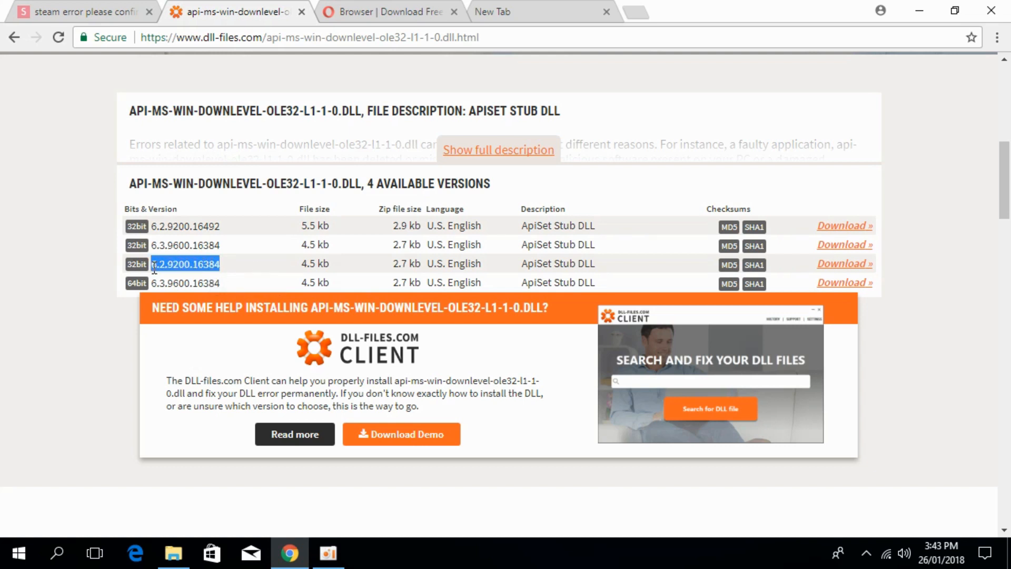
click(843, 282)
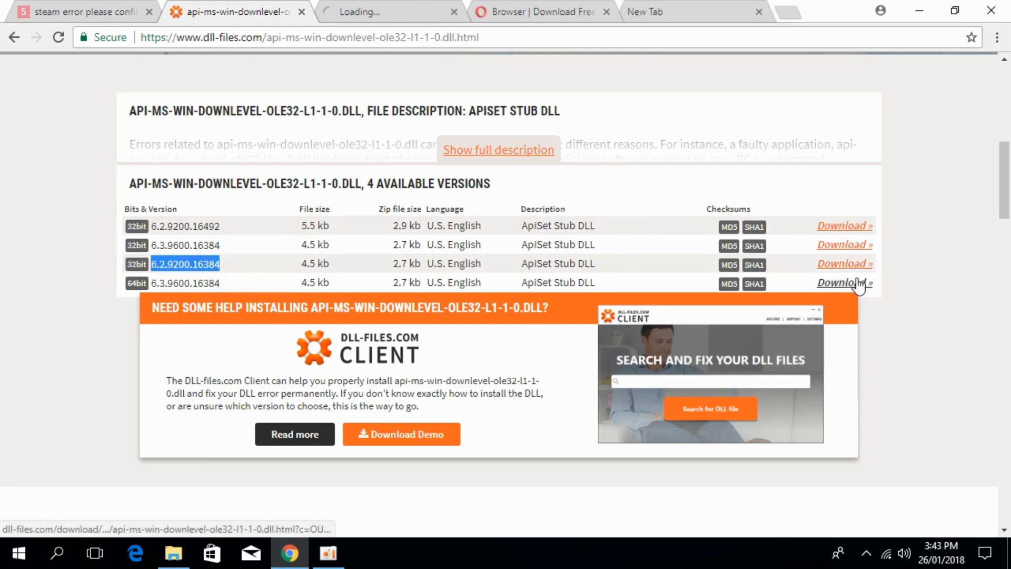
click(841, 282)
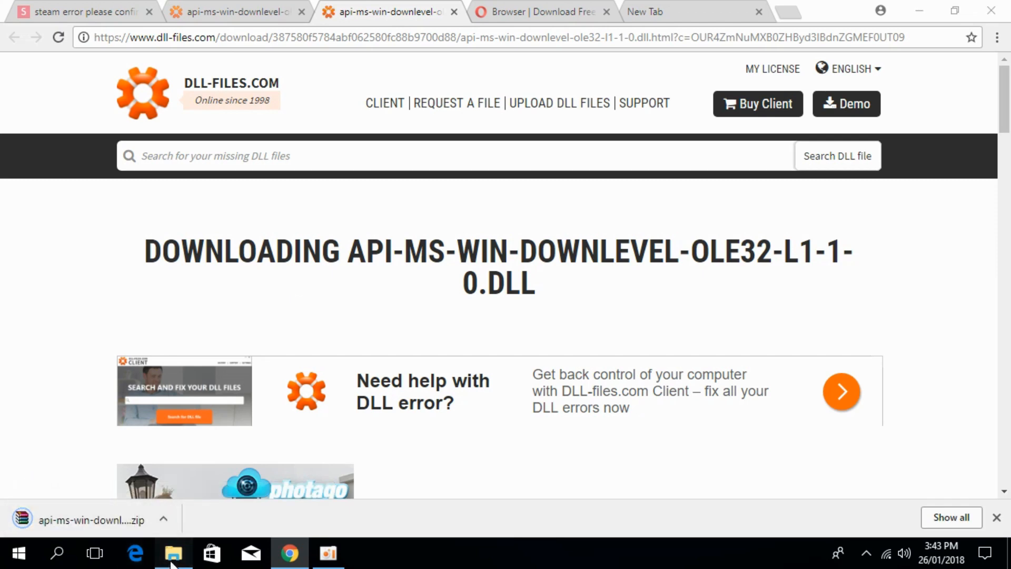
- Extract the ole32 zip in Downloads into an api-ms-win-downlevel-ole32-l1-1-0 folder
click(173, 554)
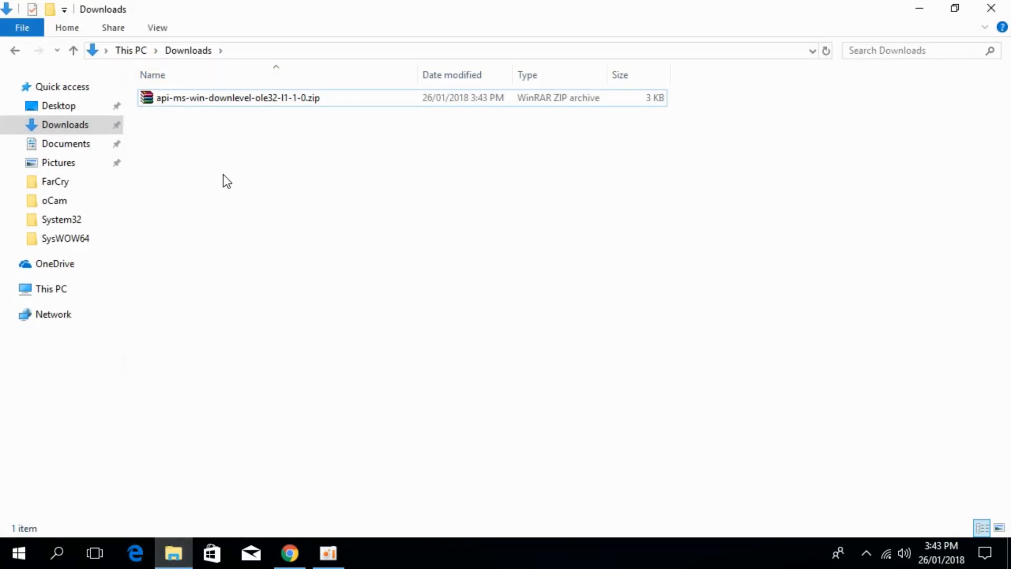
double_click(239, 98)
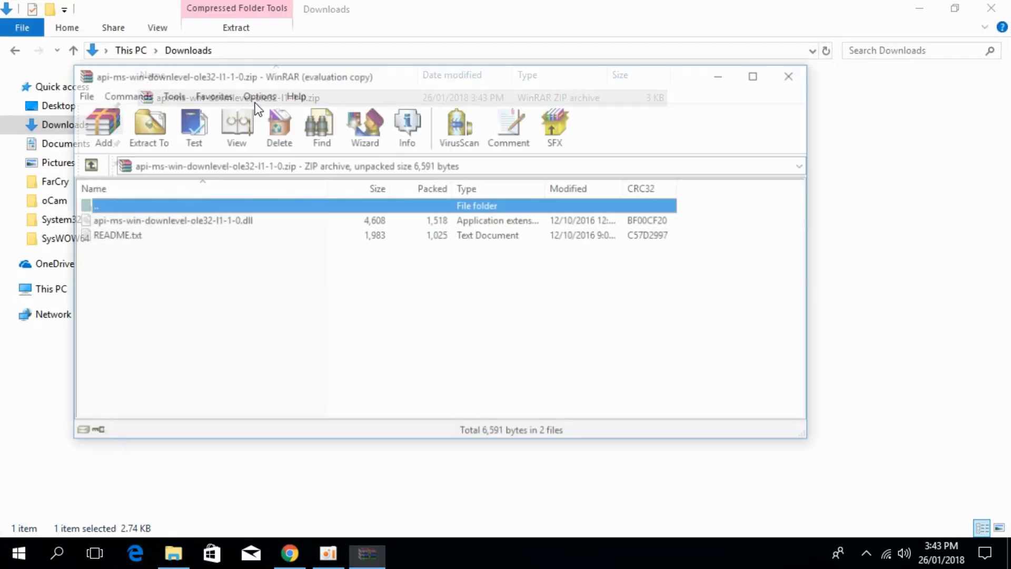
click(149, 127)
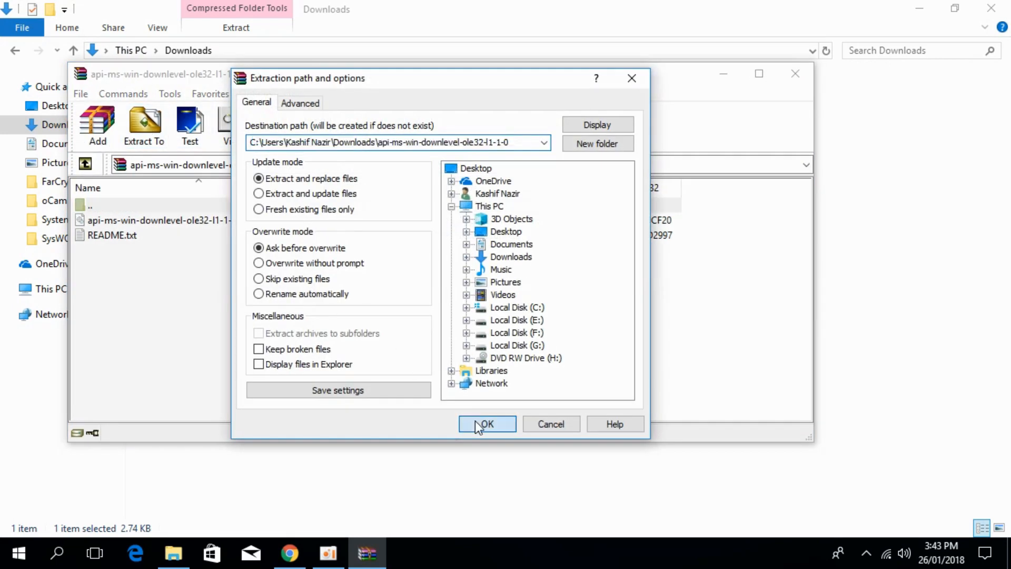
click(487, 424)
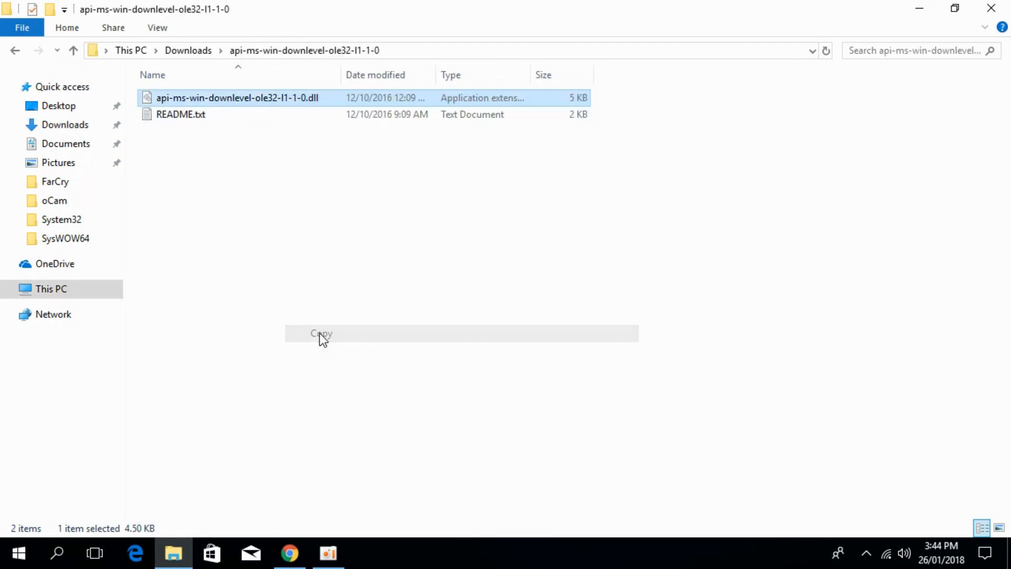
- Paste api-ms-win-downlevel-ole32-l1-1-0.dll into C:\Windows\System32, granting administrator permission
right_click(48, 289)
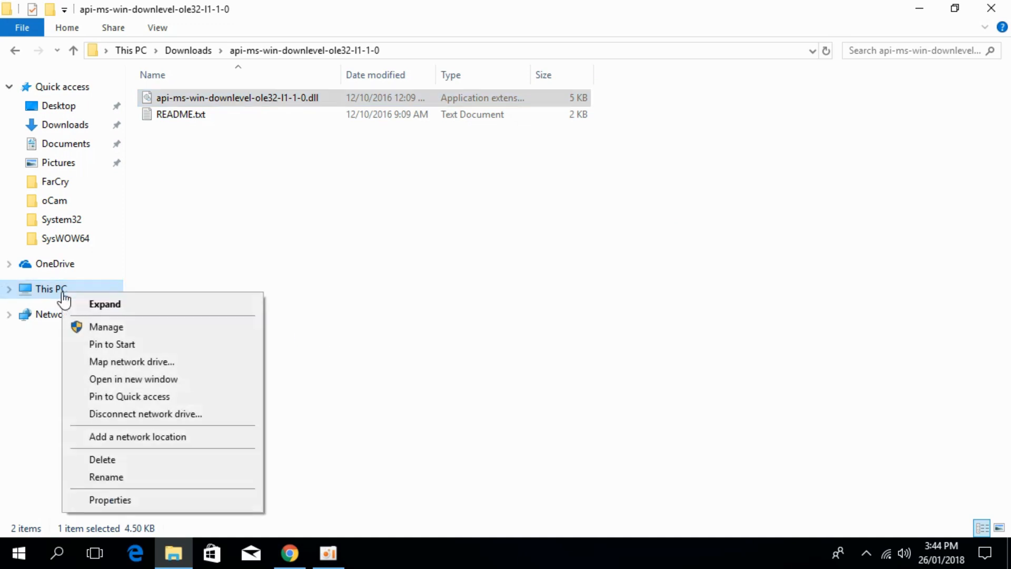
mouse_move(174, 386)
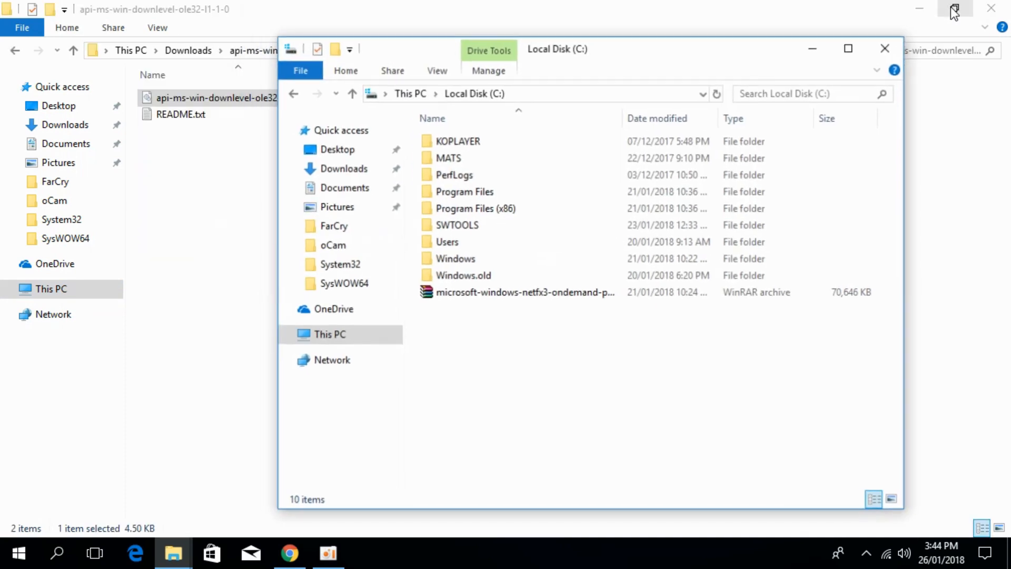
click(461, 261)
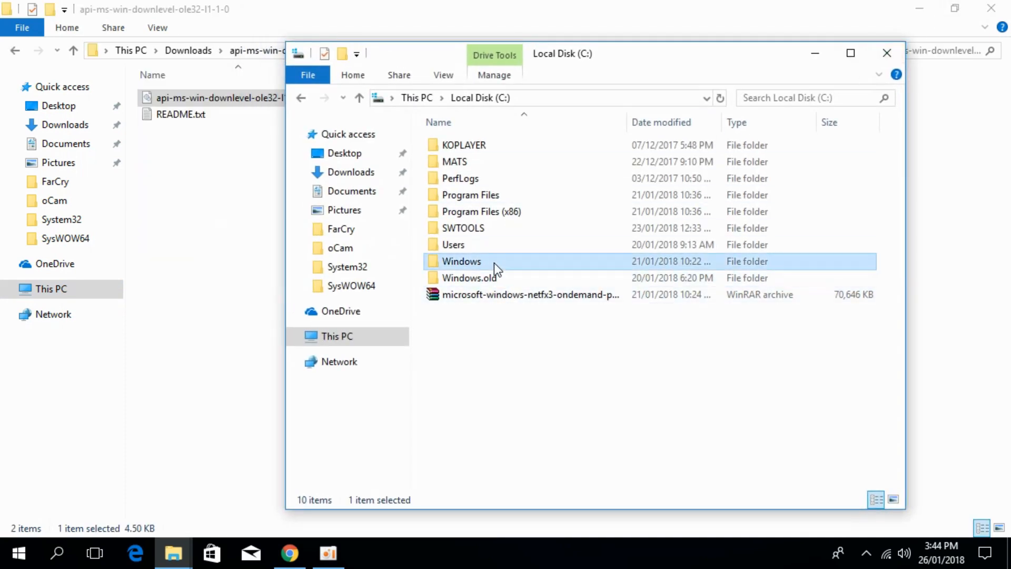
double_click(462, 262)
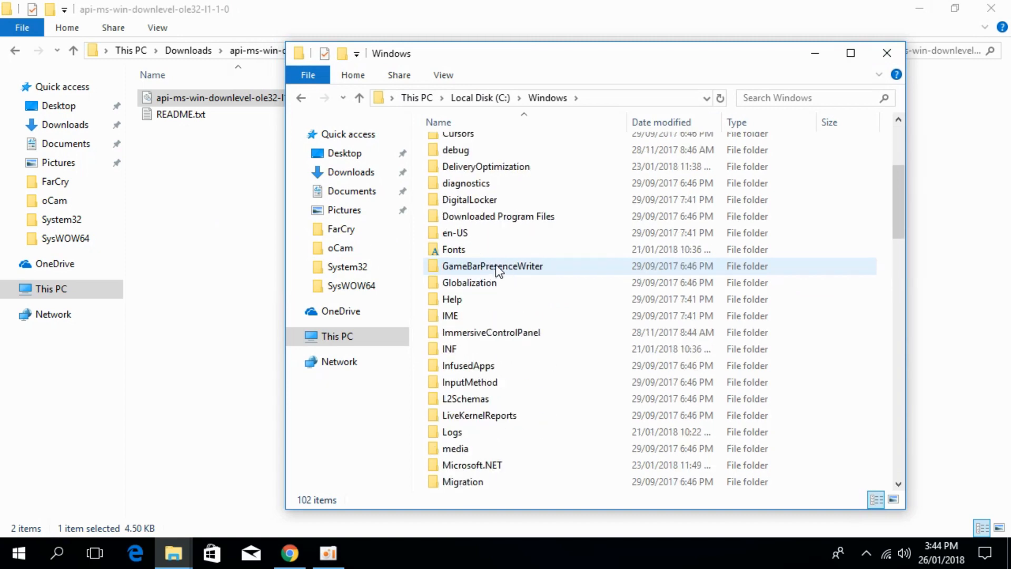
scroll(down, 3)
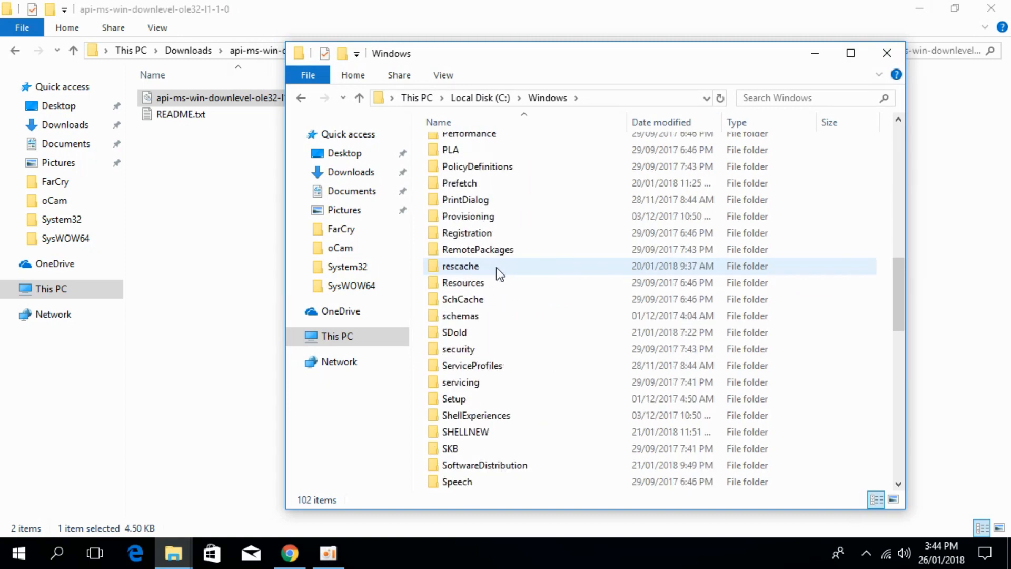
scroll(down, 3)
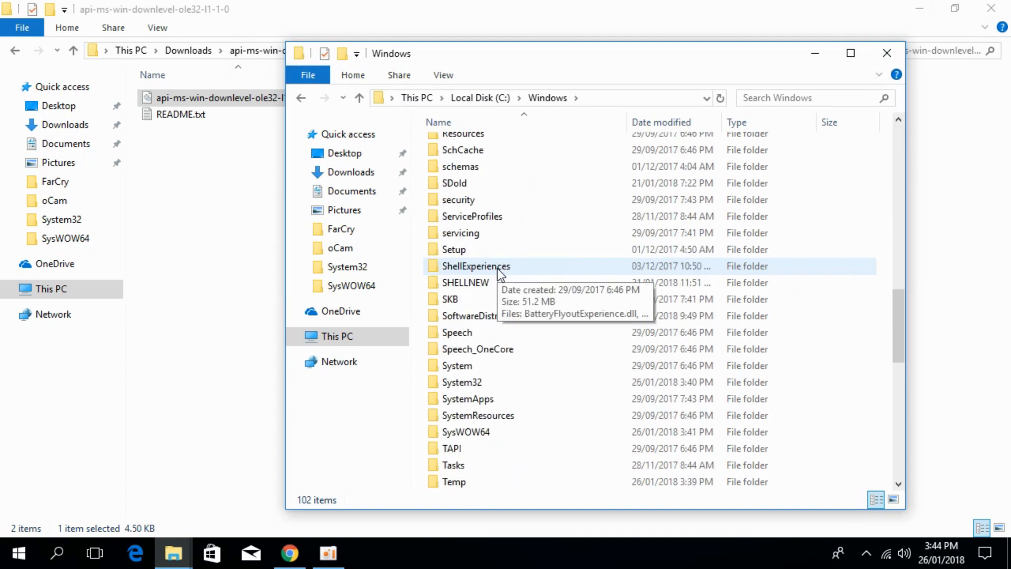
click(465, 381)
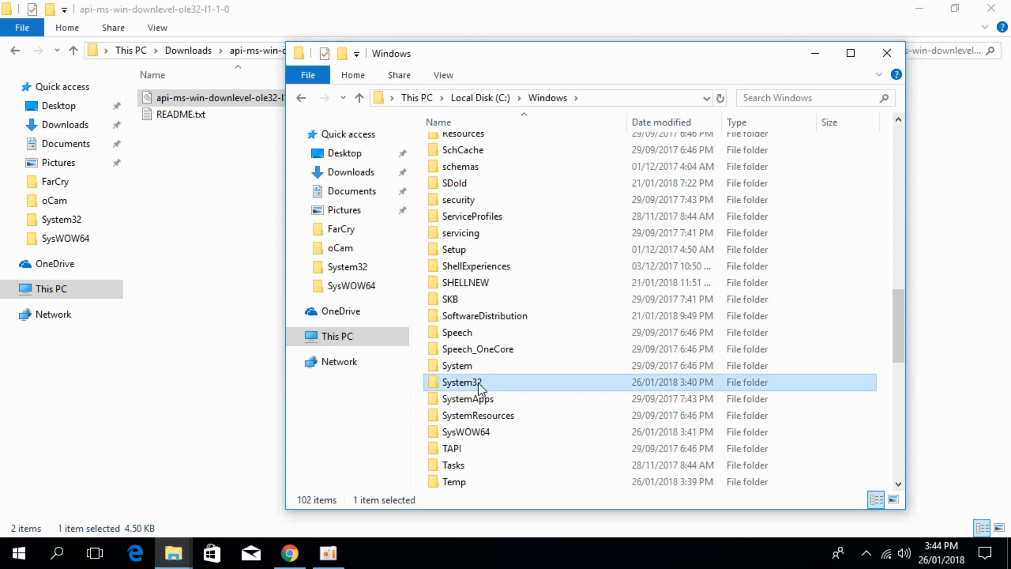
double_click(458, 382)
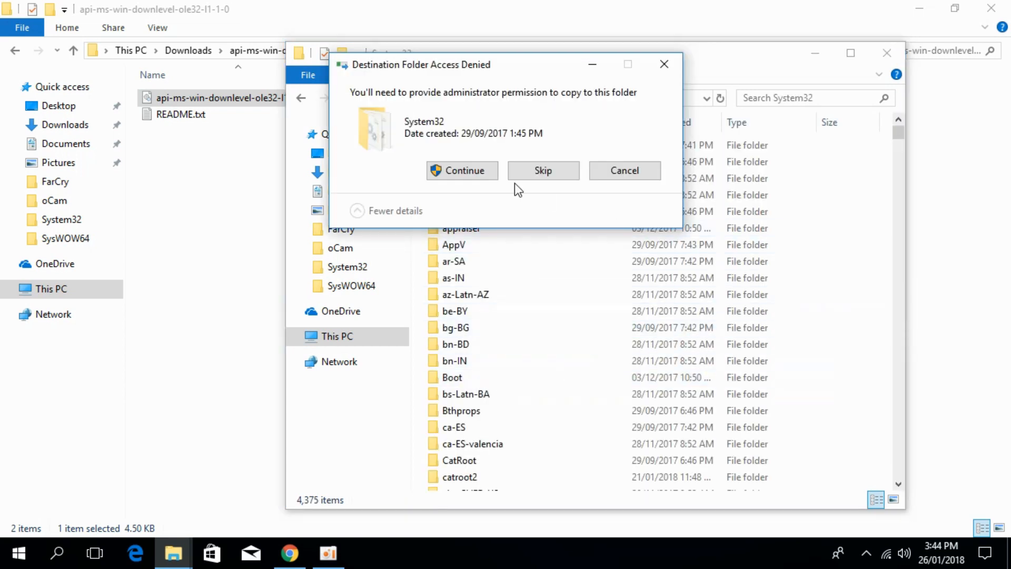
click(462, 171)
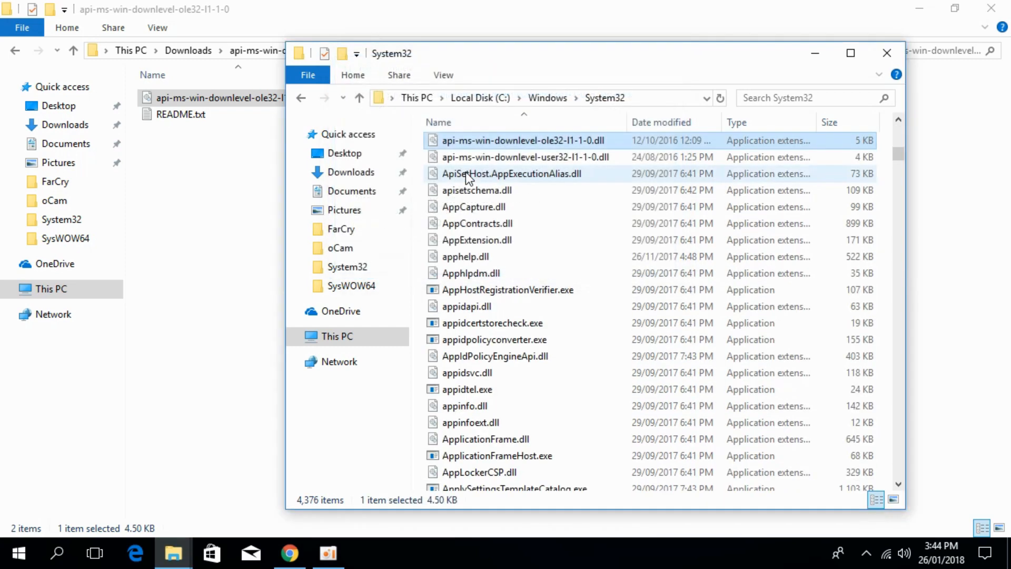
click(300, 98)
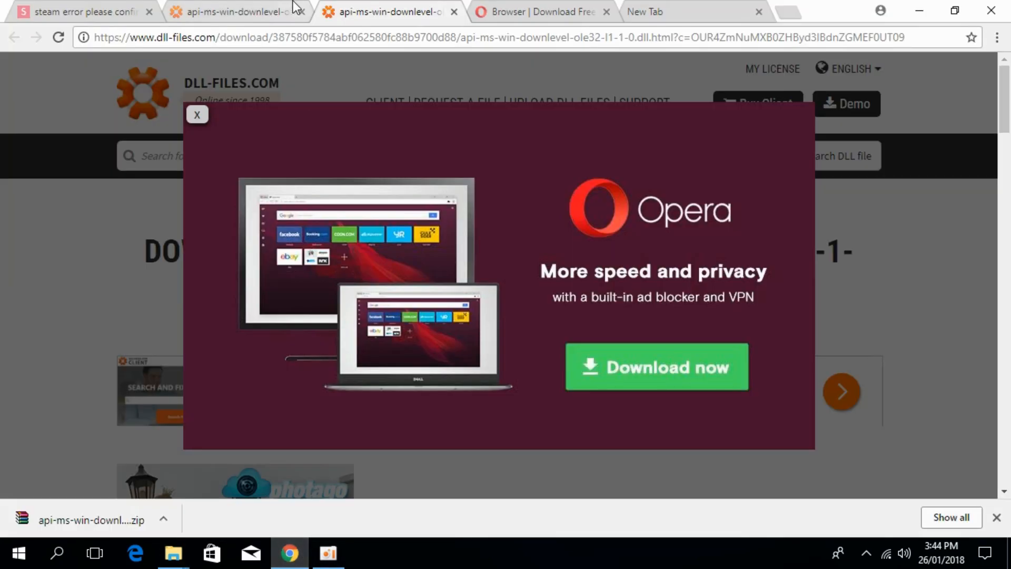
- Open the 64-bit 6.3.9600.16384 ole32 download link in a new tab
click(197, 115)
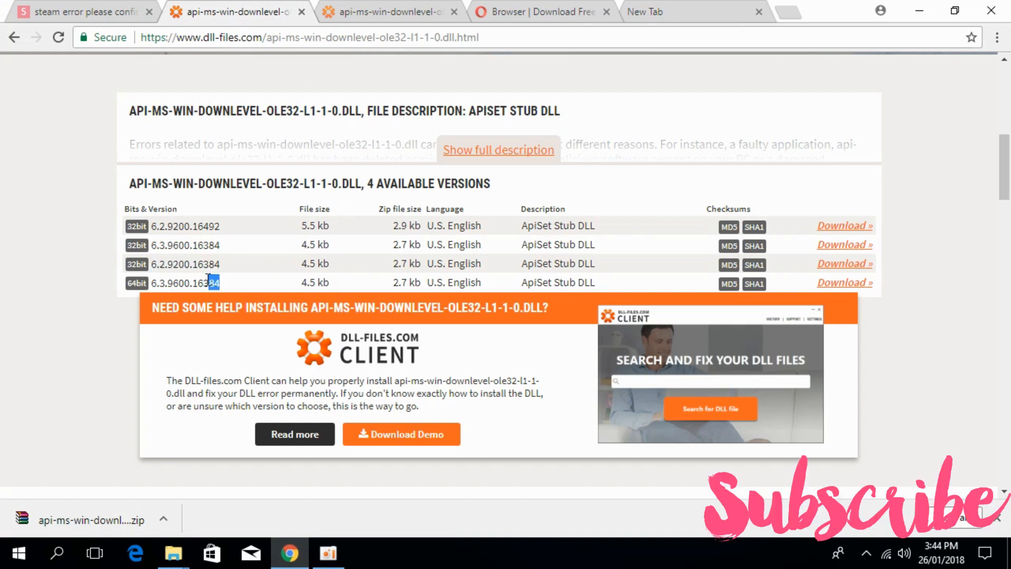
double_click(184, 283)
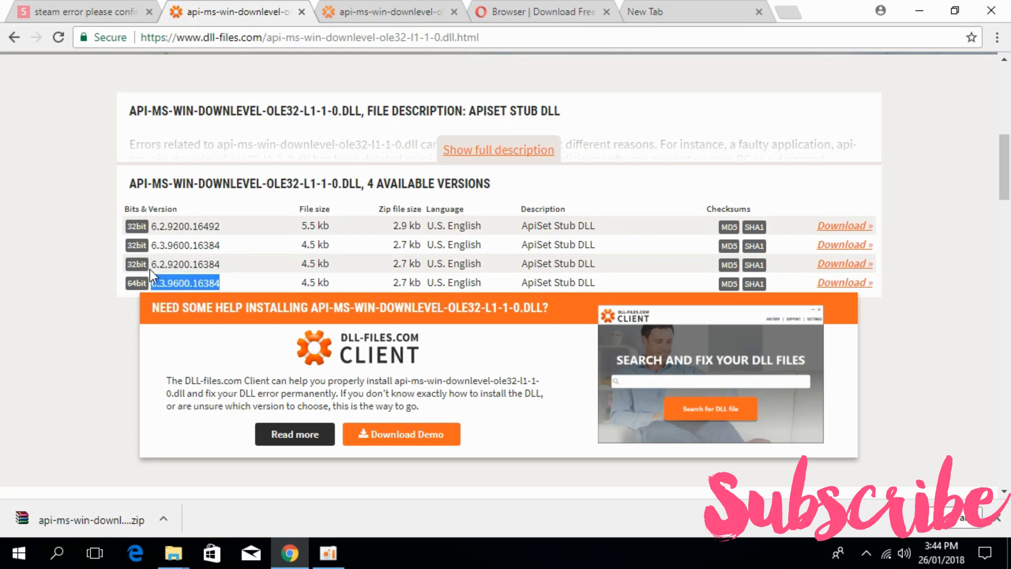
right_click(844, 282)
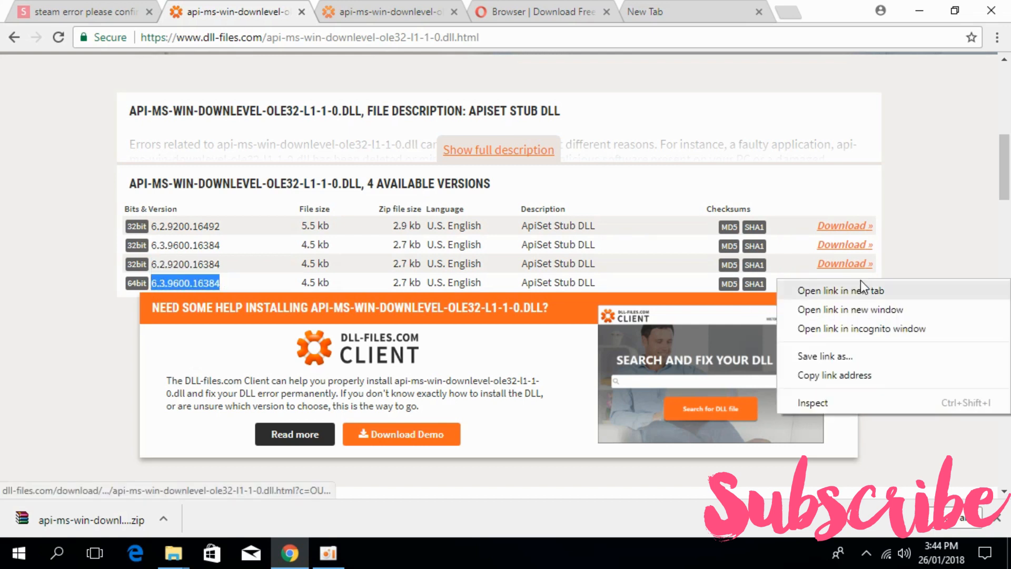
click(844, 291)
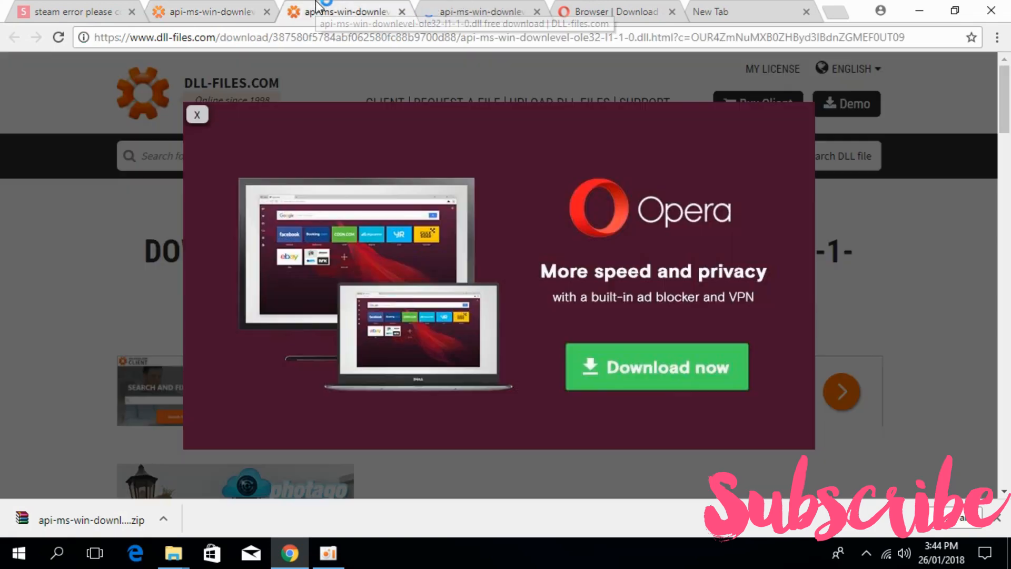
click(197, 114)
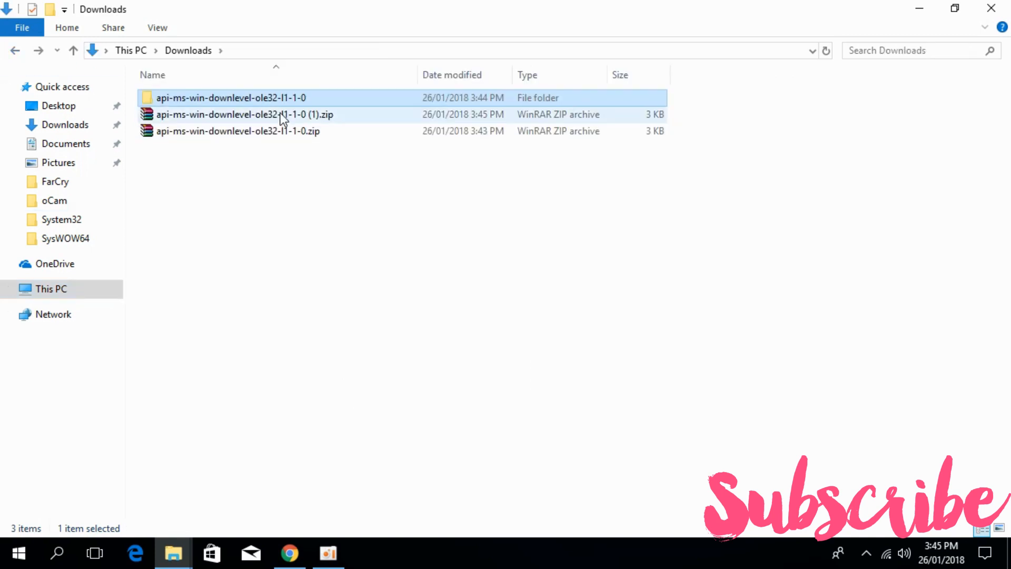
- Extract the (1).zip archive into a new api-ms-win-downlevel-ole32-l1-1-0 (1) folder
double_click(254, 114)
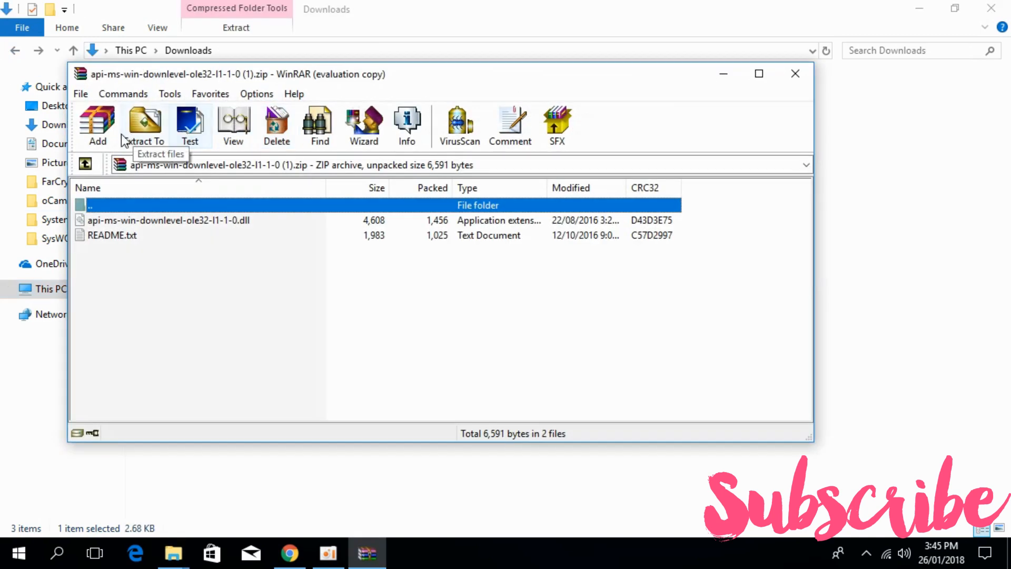
click(144, 121)
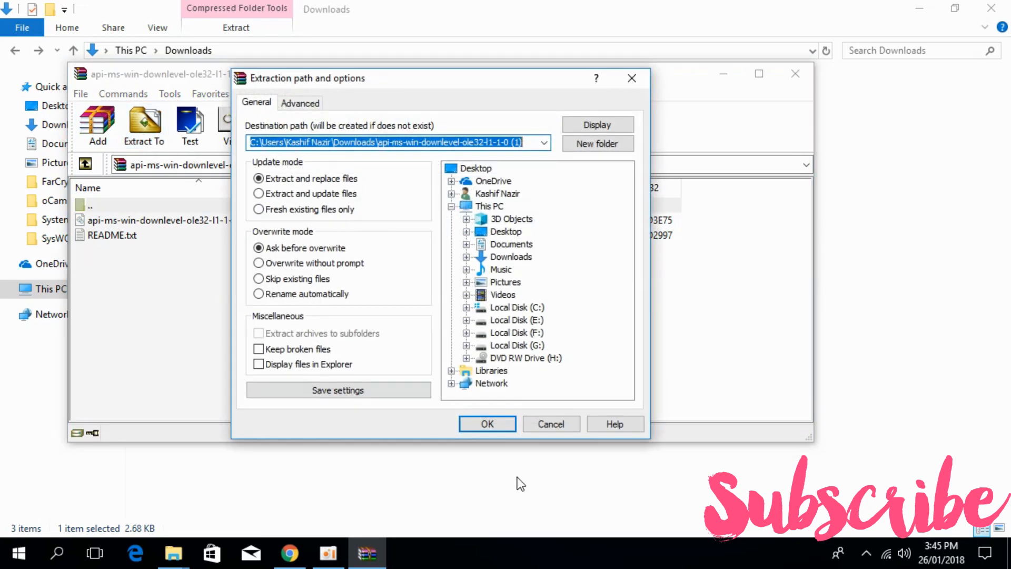
click(487, 423)
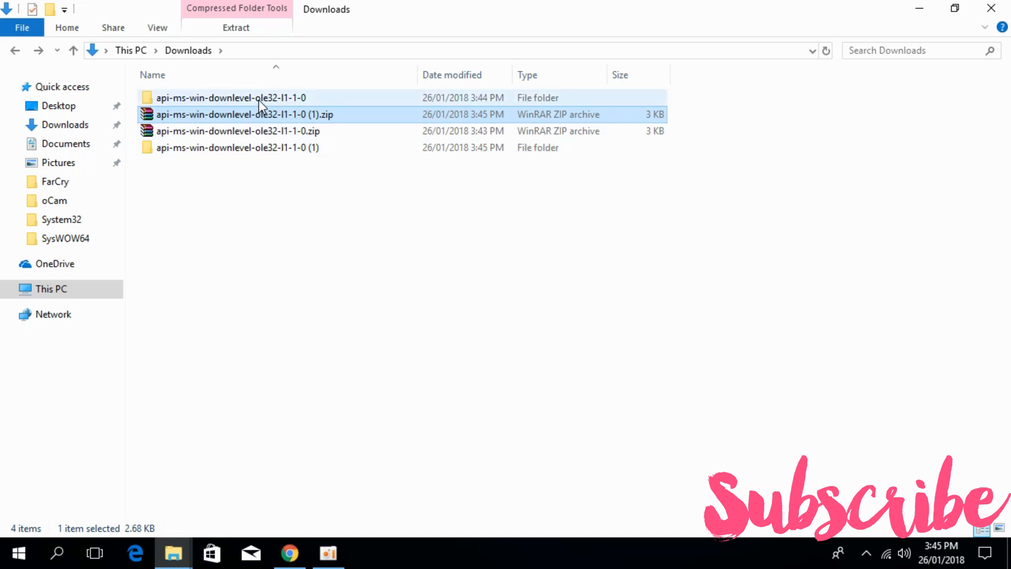
- Copy the 32-bit ole32 DLL from the first extracted folder into C:\Windows\SysWOW64
double_click(235, 98)
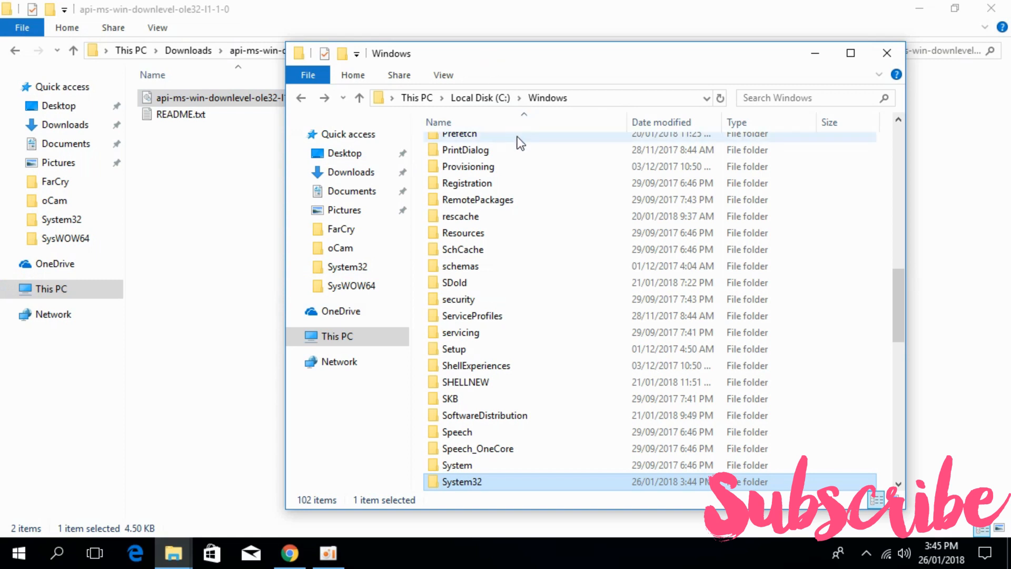
scroll(down, 3)
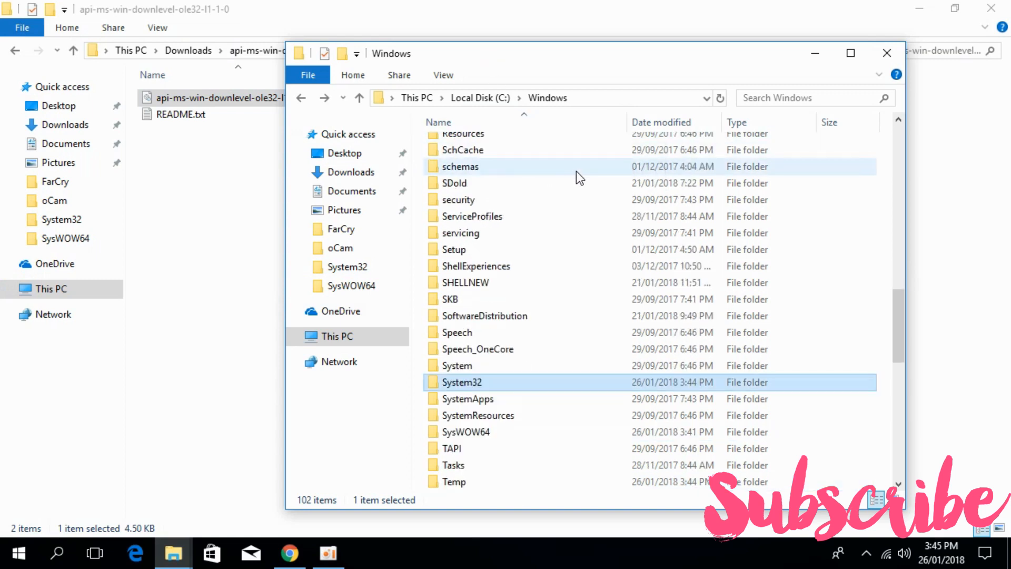
mouse_move(480, 444)
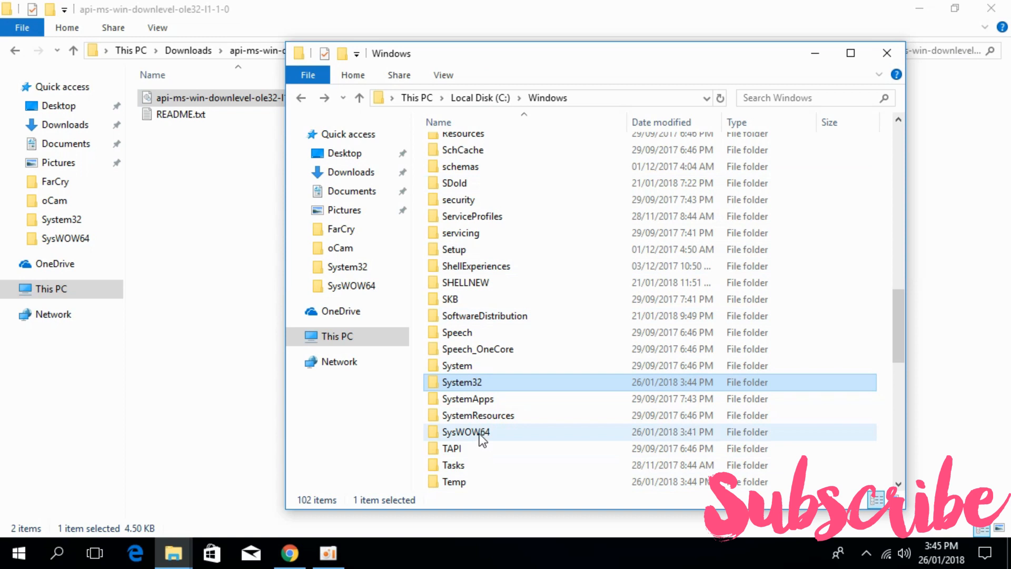
double_click(470, 431)
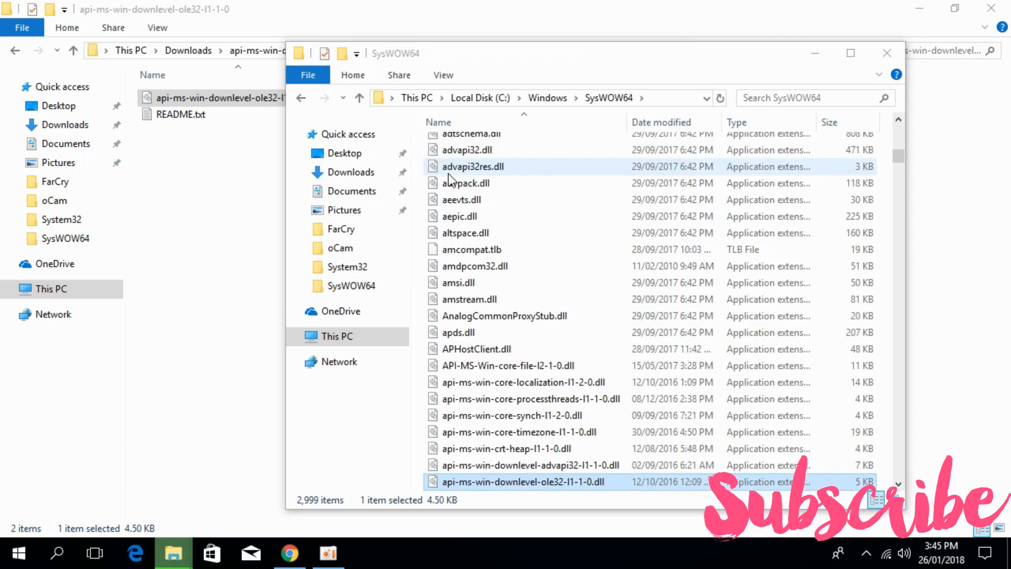
click(301, 98)
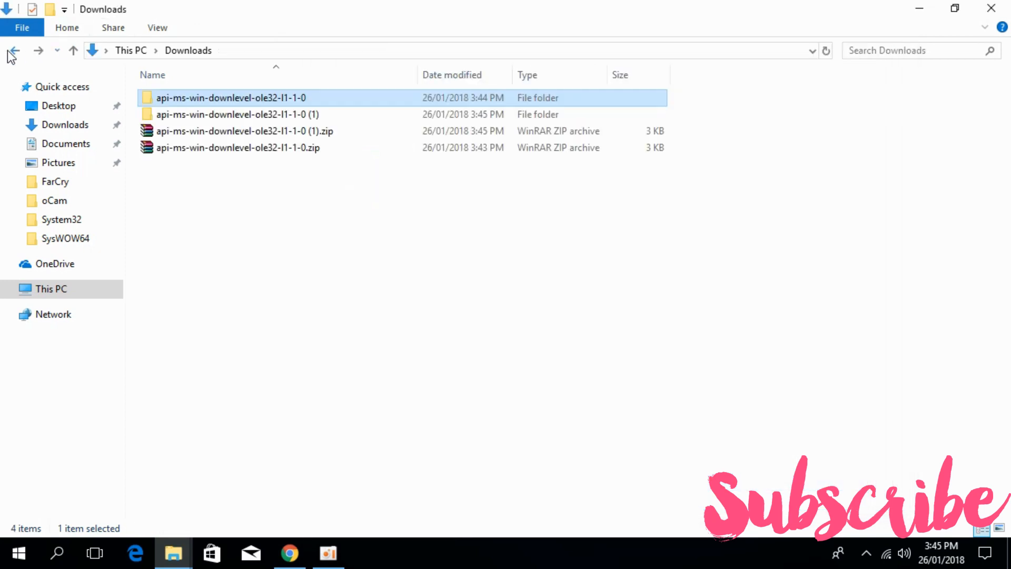
- Paste the 64-bit DLL from the (1) folder over System32's copy, then close System32
double_click(232, 114)
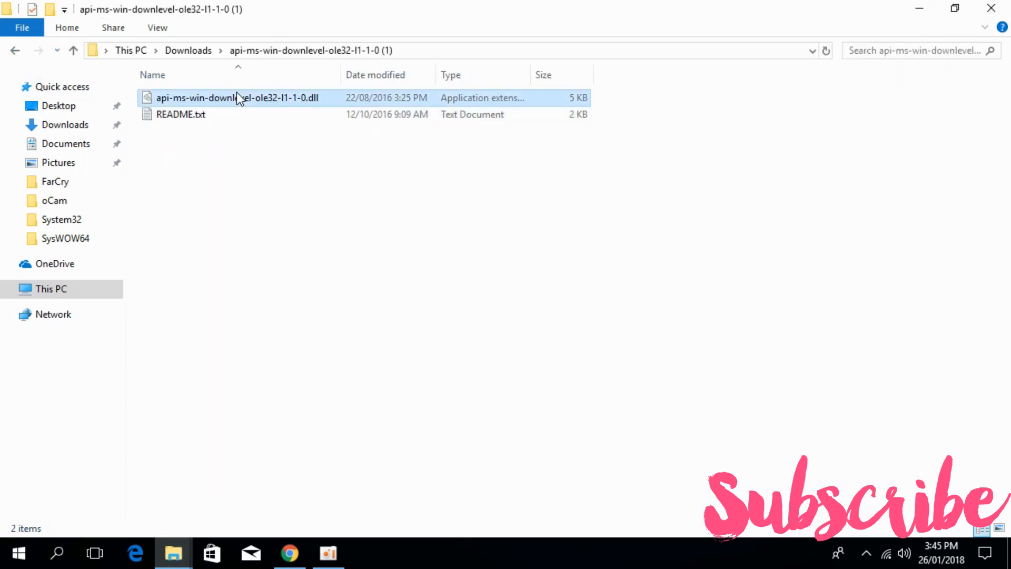
click(234, 97)
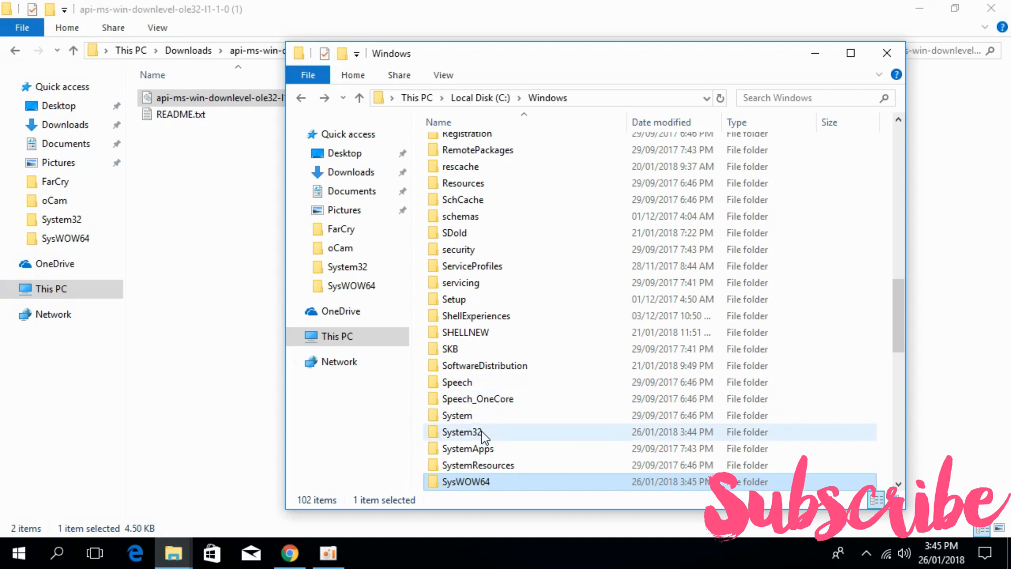
double_click(461, 432)
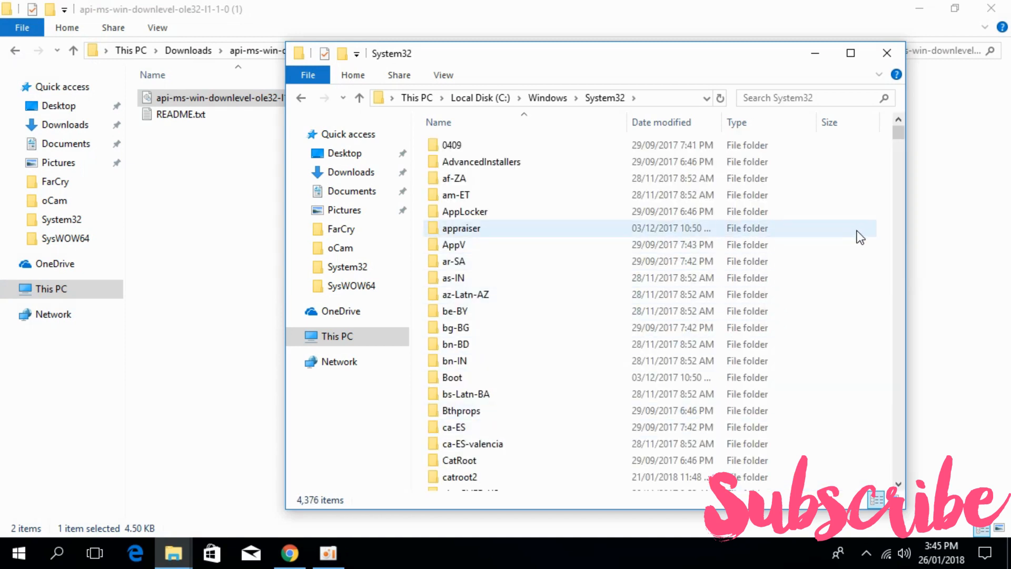
right_click(860, 235)
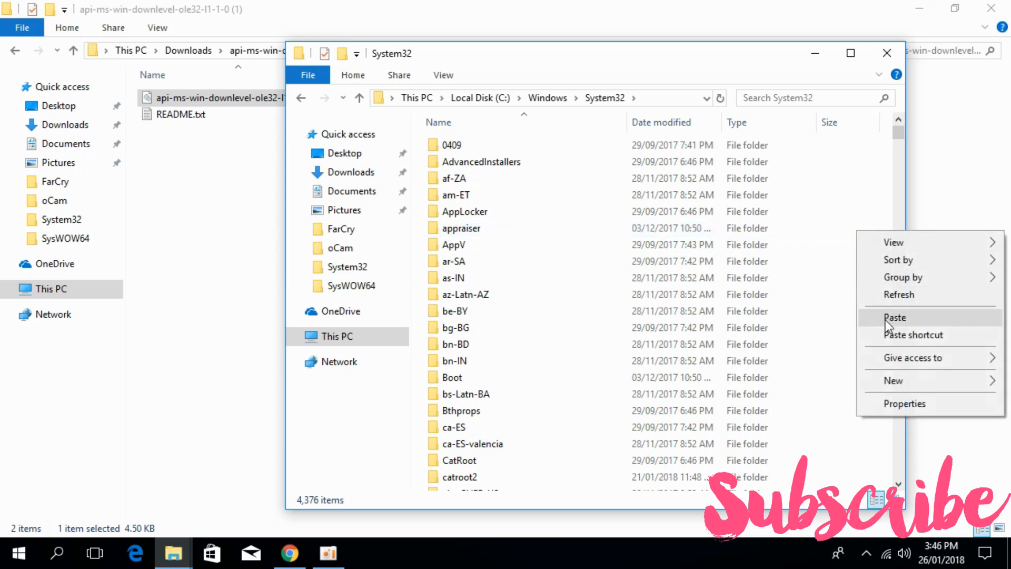
click(895, 317)
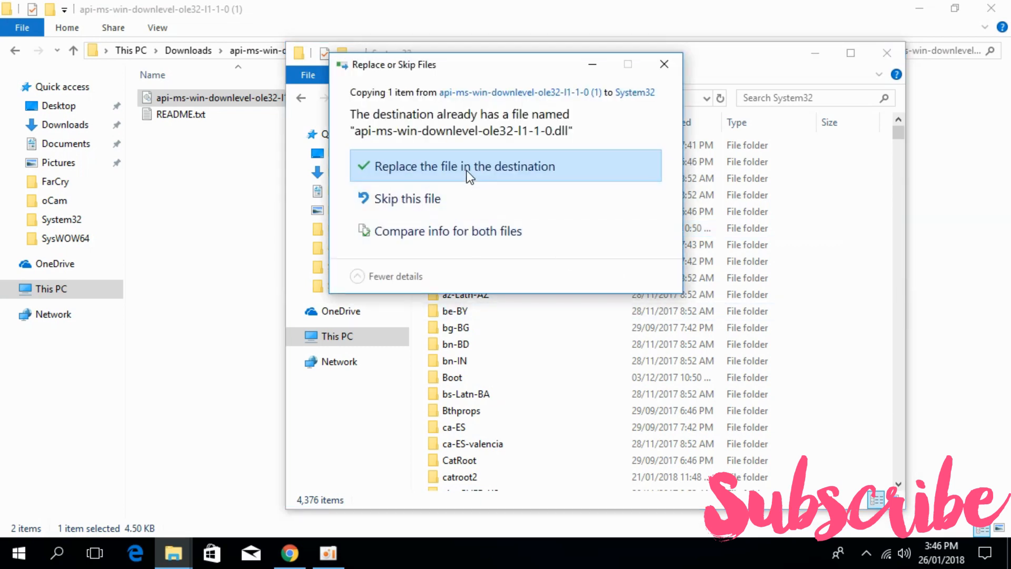
click(469, 166)
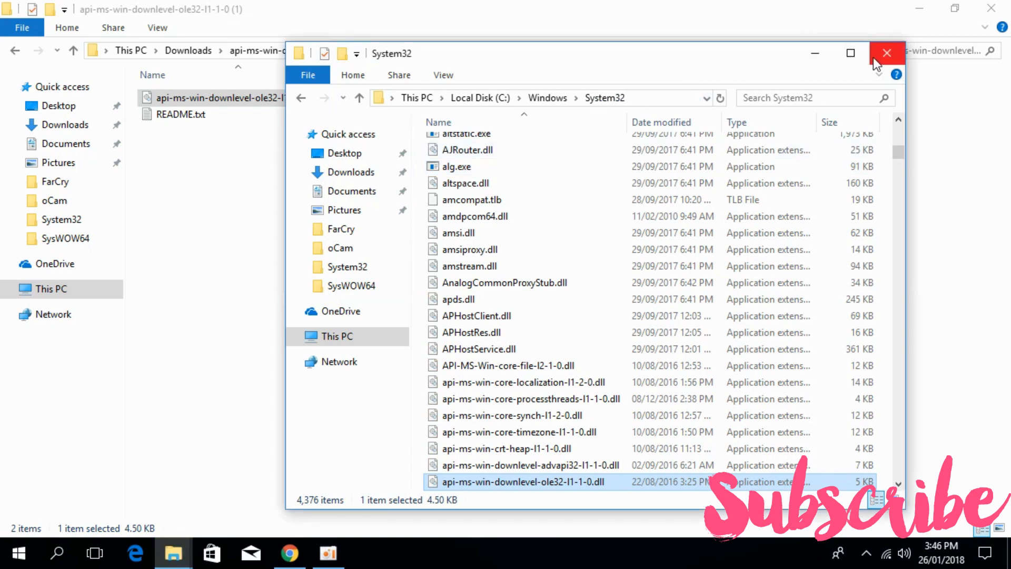
click(885, 53)
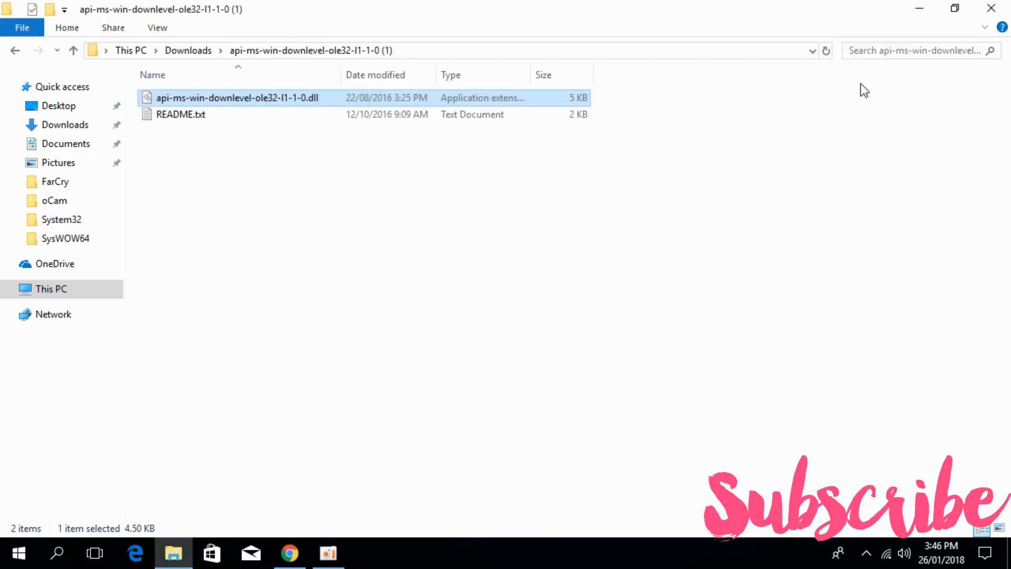